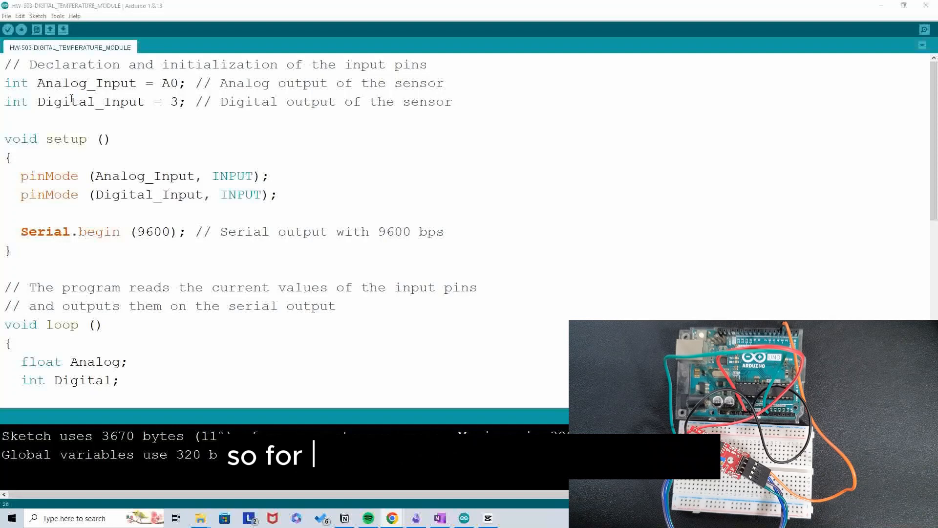
# Review the sketch's digital input pin 3 and the 9600 baud serial setup
pyautogui.doubleClick(87, 82)
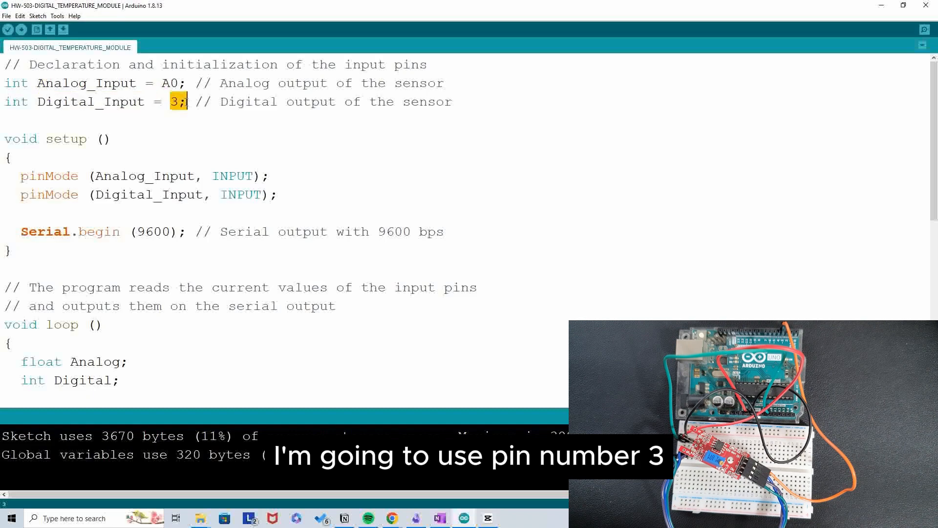
pyautogui.scroll(-3)
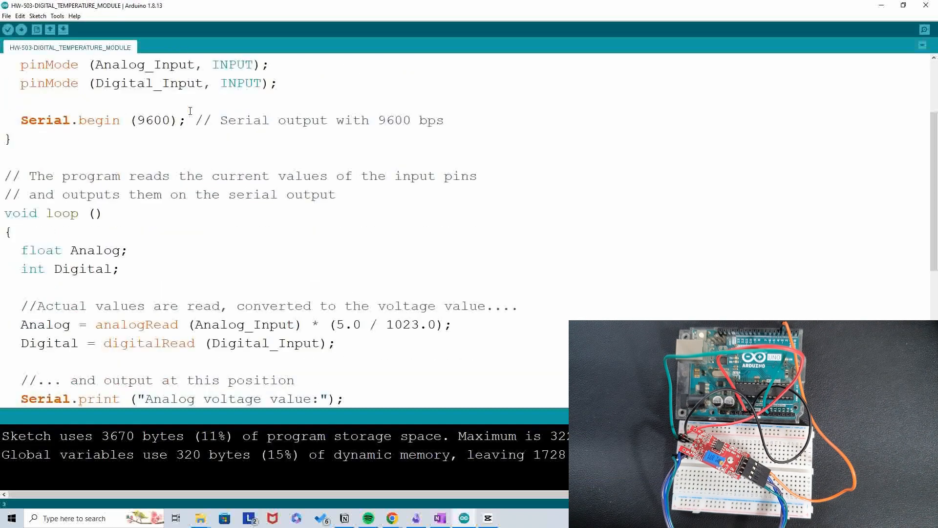
pyautogui.scroll(3)
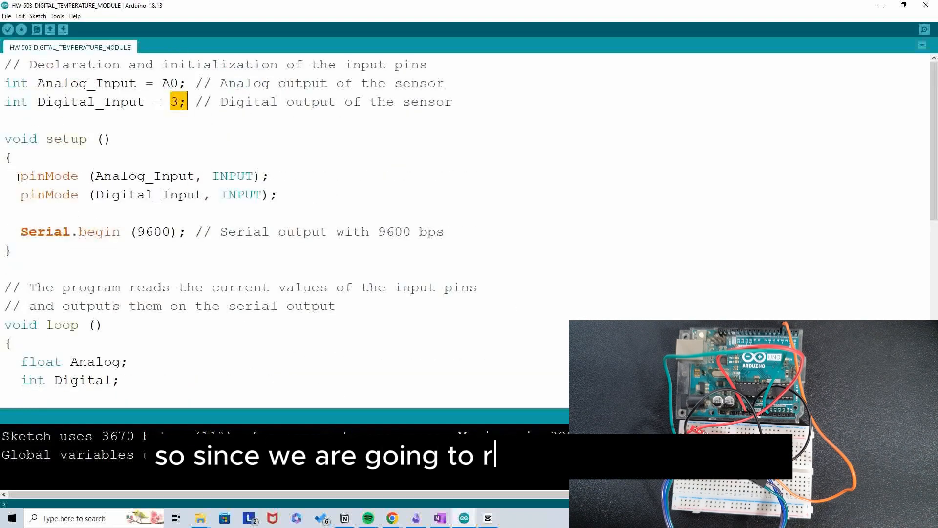
pyautogui.moveTo(16, 175); pyautogui.dragTo(280, 194)
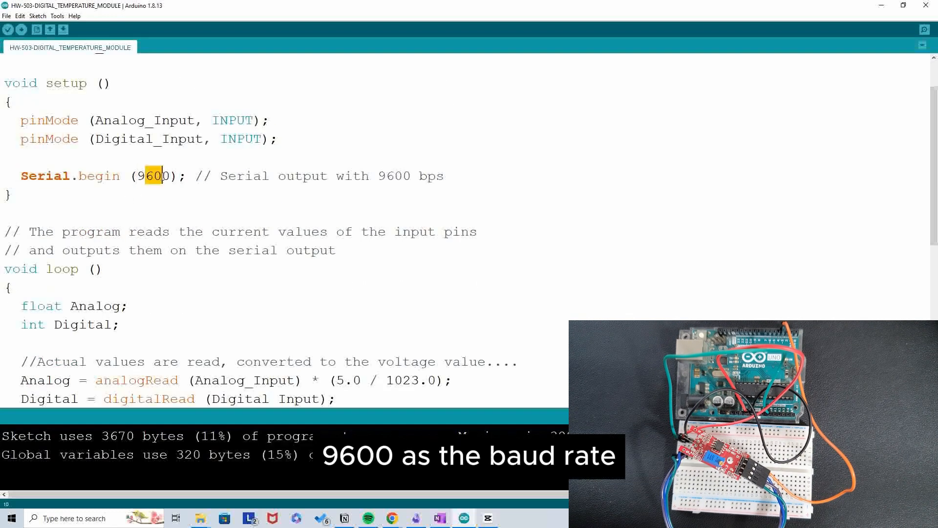
pyautogui.scroll(-3)
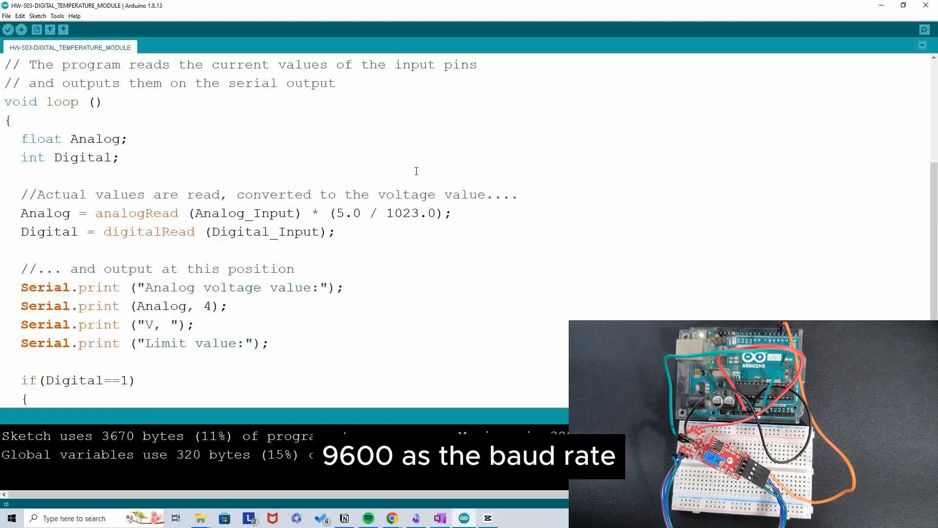
pyautogui.scroll(-3)
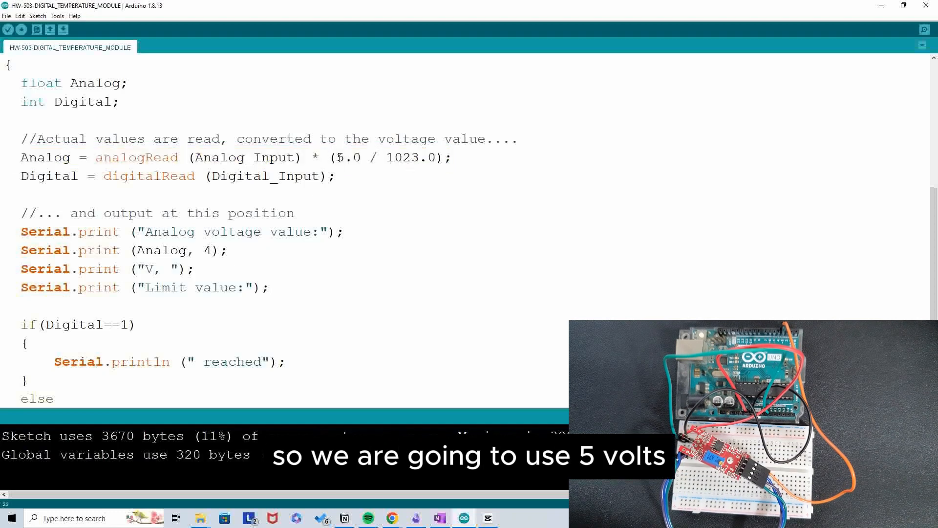
# Review the voltage conversion (5.0 / 1023.0) and the 'not yet reached' limit message
pyautogui.doubleClick(347, 158)
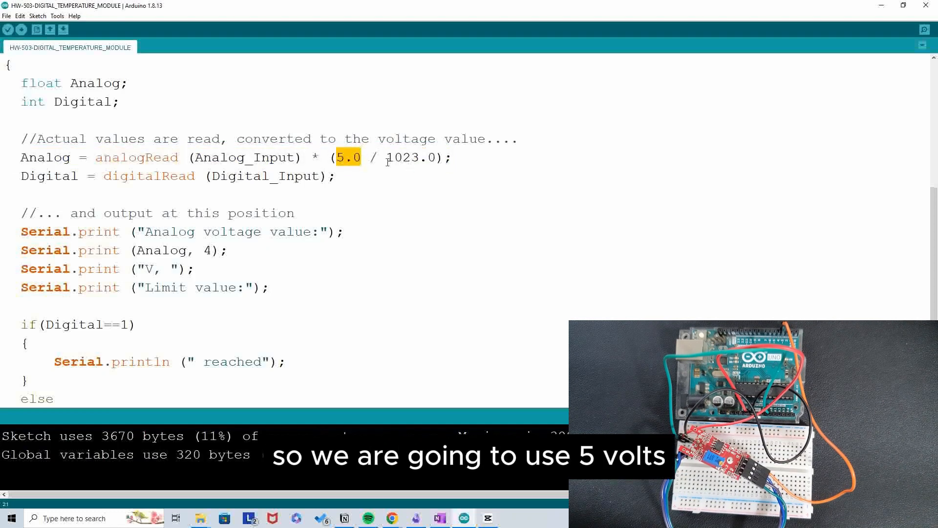
pyautogui.doubleClick(411, 157)
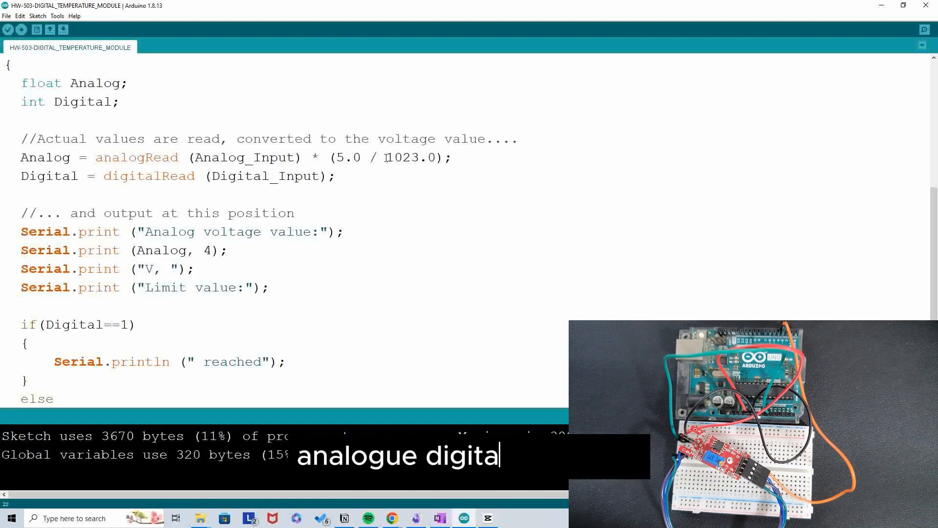
pyautogui.doubleClick(412, 157)
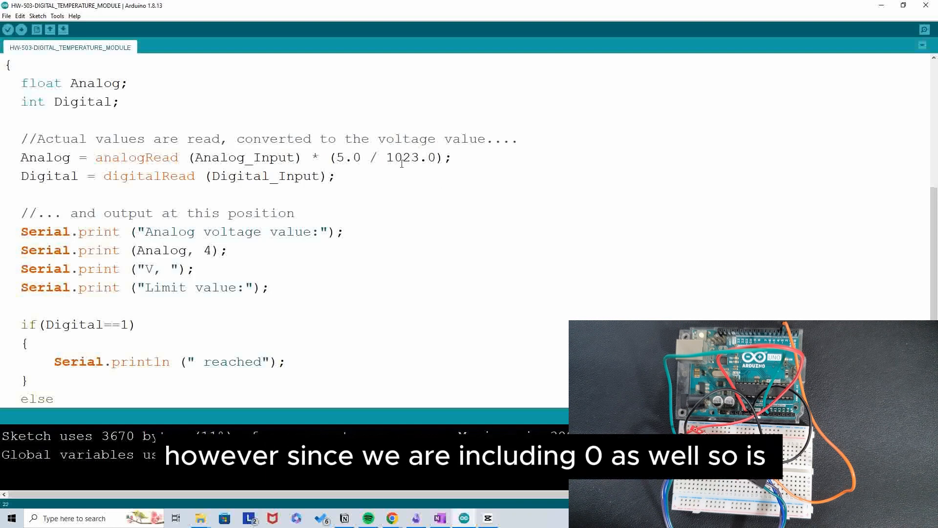
pyautogui.moveTo(431, 172)
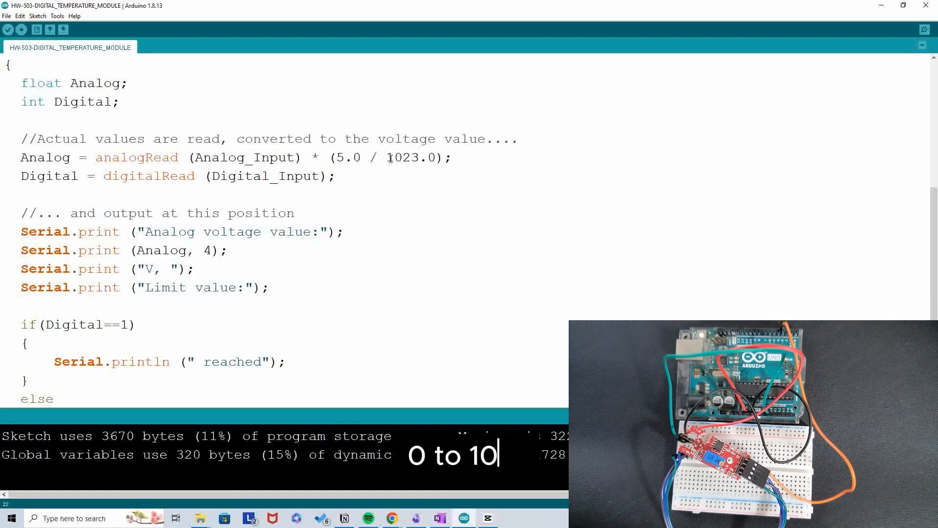
pyautogui.doubleClick(411, 158)
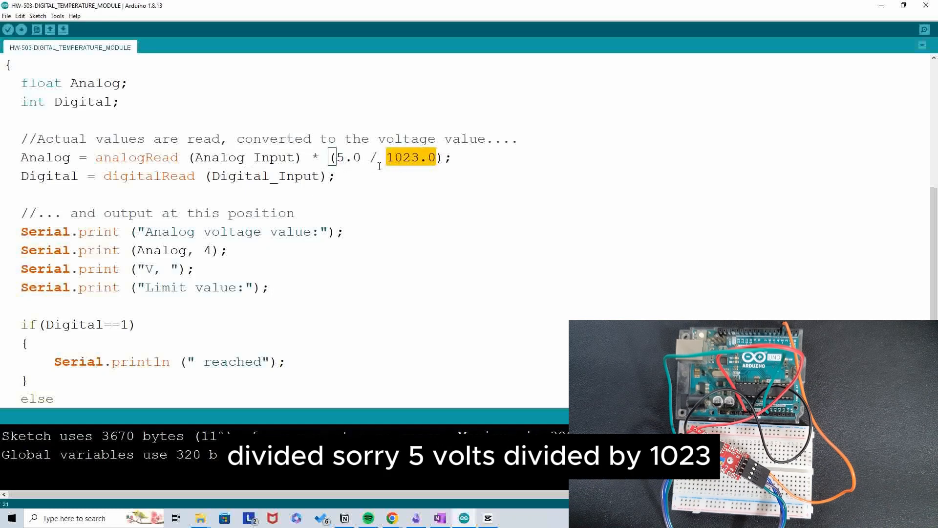
pyautogui.doubleClick(346, 158)
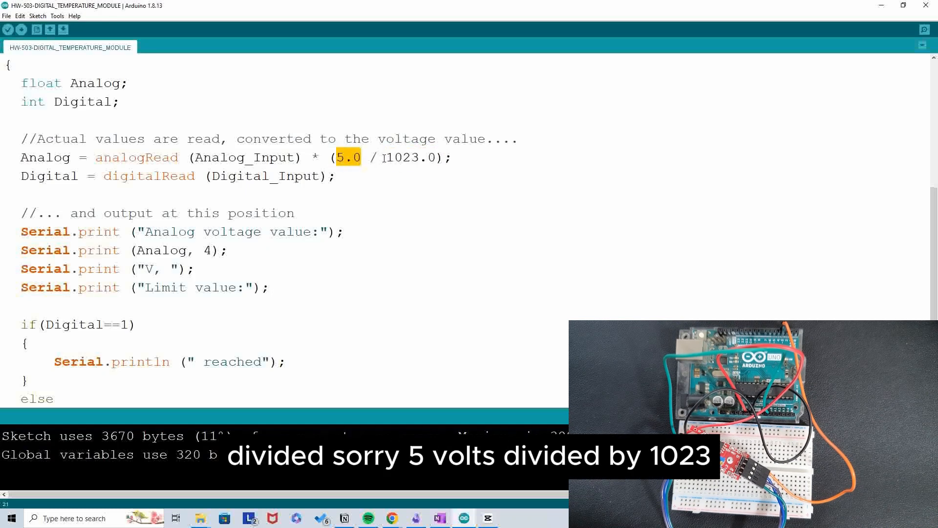
pyautogui.doubleClick(409, 157)
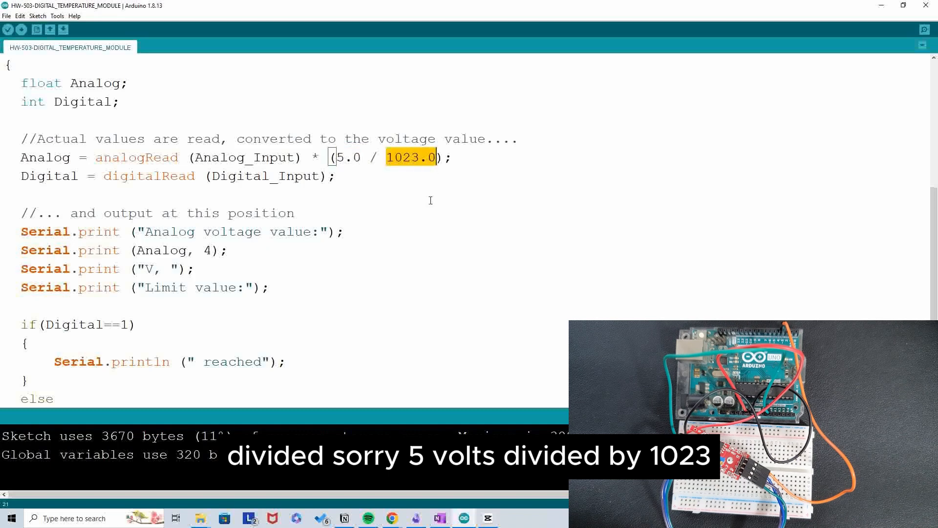
pyautogui.scroll(-3)
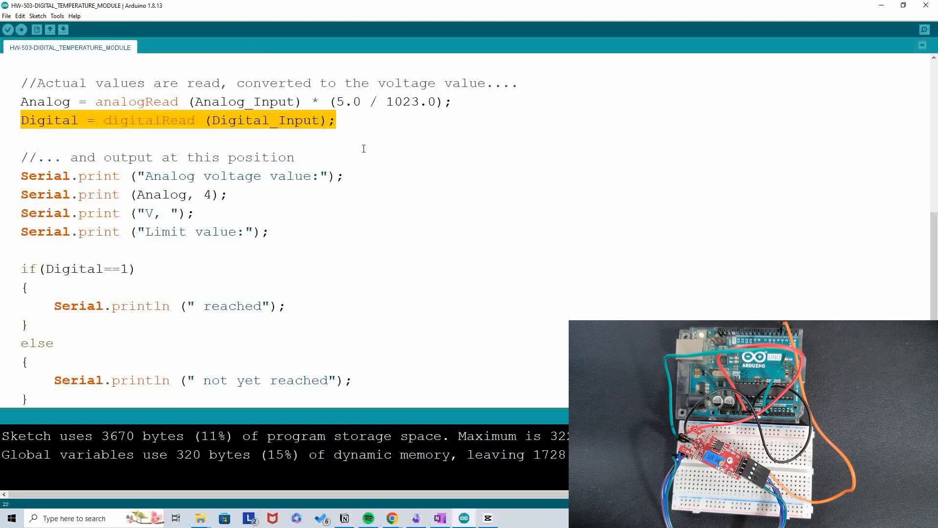
pyautogui.scroll(-3)
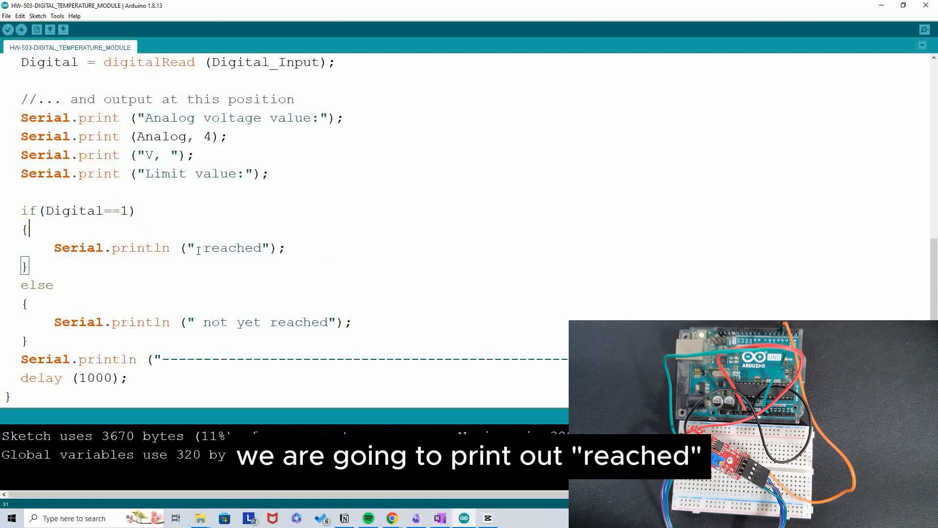
pyautogui.doubleClick(233, 247)
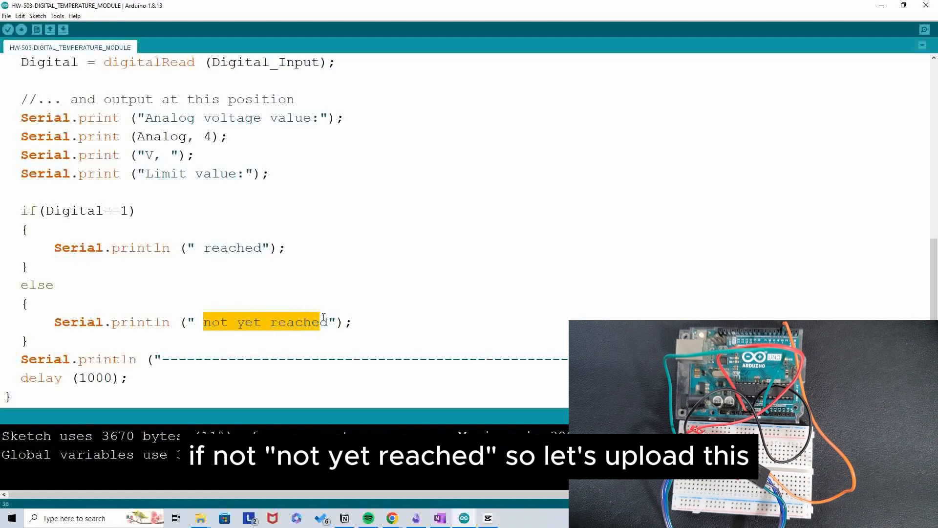
pyautogui.scroll(3)
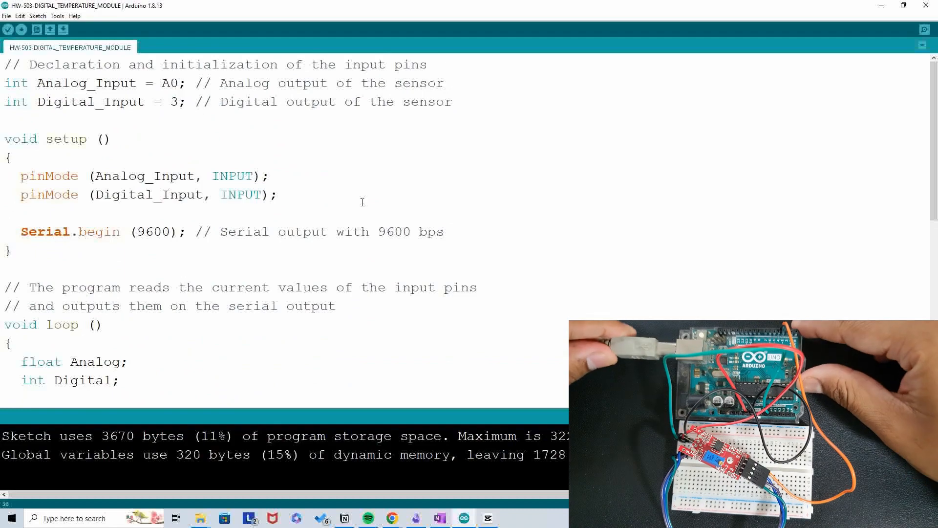
# Upload the HW-503 sketch and show its serial output reading 2.6784V, limit not yet reached
pyautogui.click(21, 30)
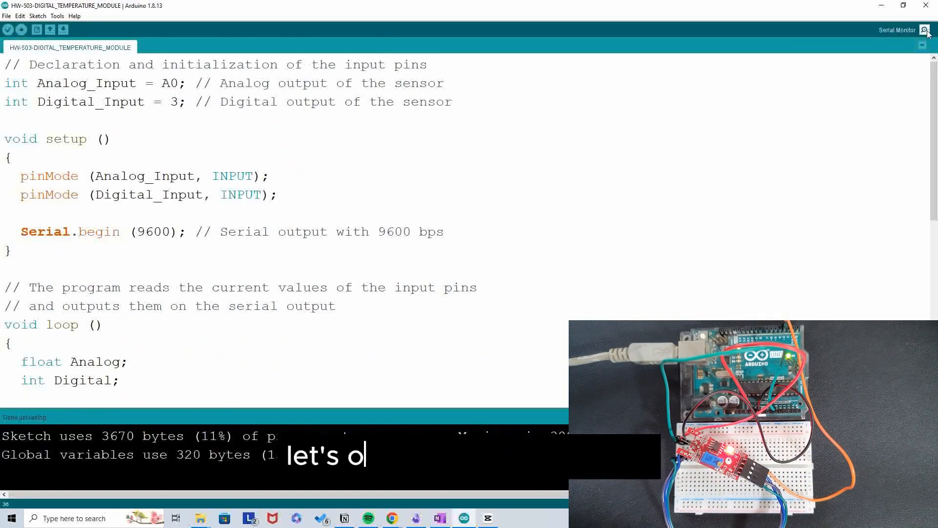
pyautogui.click(924, 30)
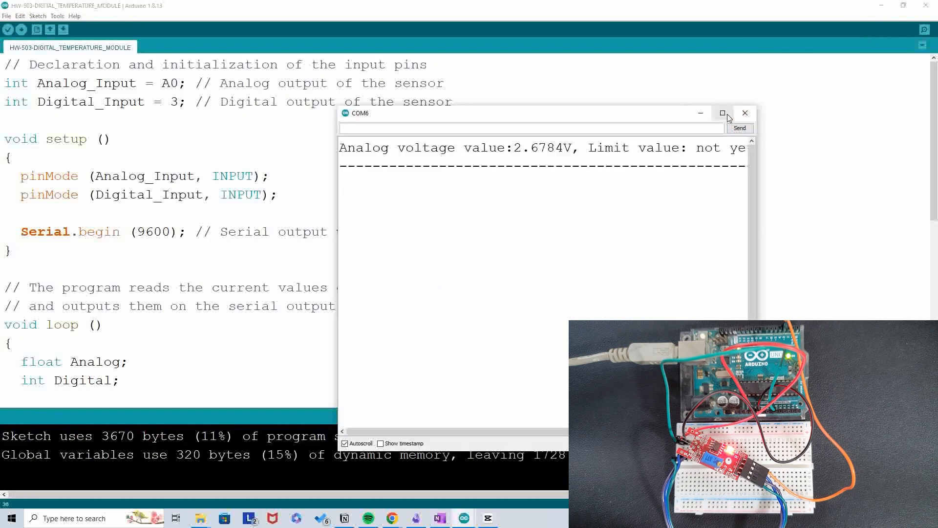
# Maximize the COM6 Serial Monitor and watch the limit value switch to reached near 2.50V and back
pyautogui.click(722, 114)
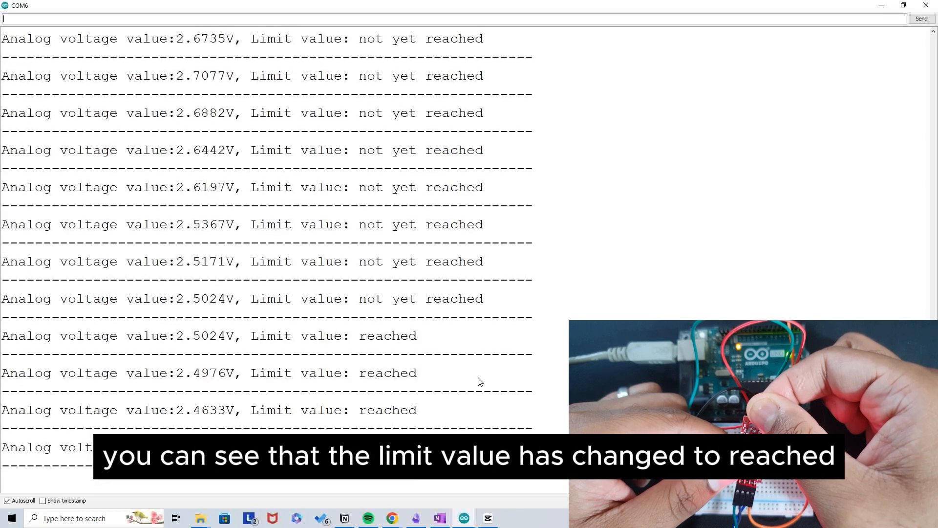
pyautogui.scroll(-3)
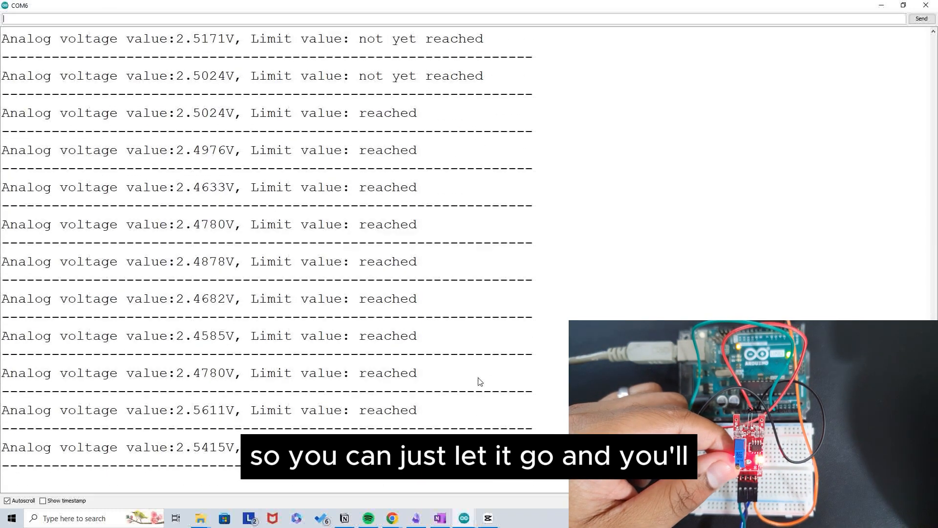
pyautogui.scroll(-3)
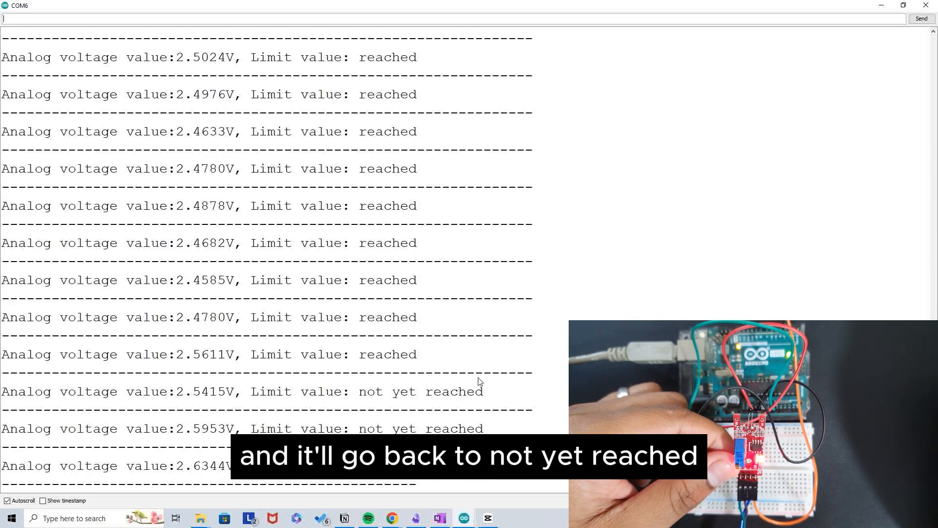